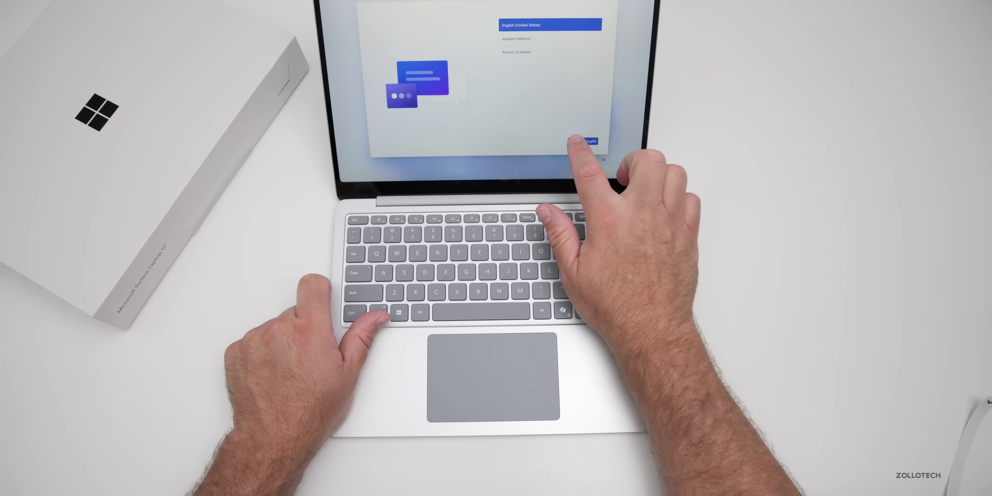
Step: Choose English (United States) with the US keyboard only, then connect to the chosen Wi-Fi network
{"action": "left_click", "coordinate": [589, 141]}
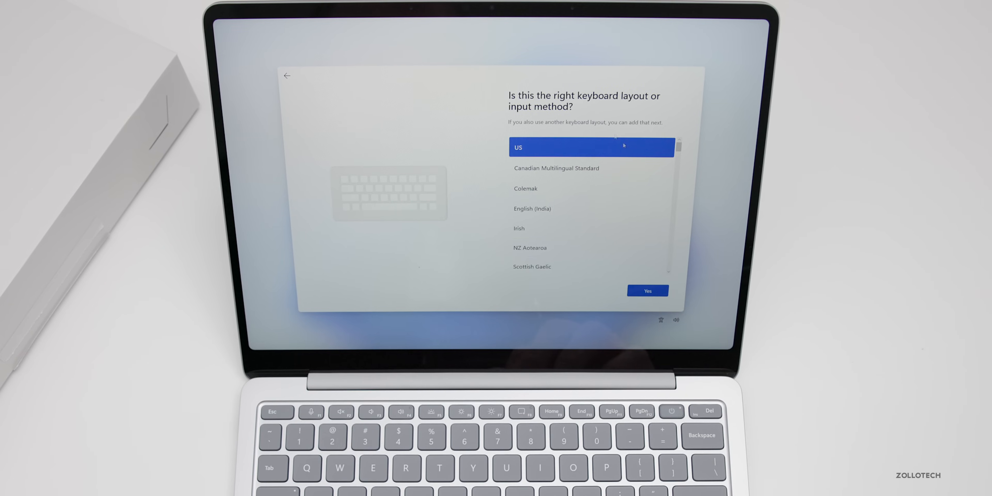
{"action": "left_click", "coordinate": [646, 291]}
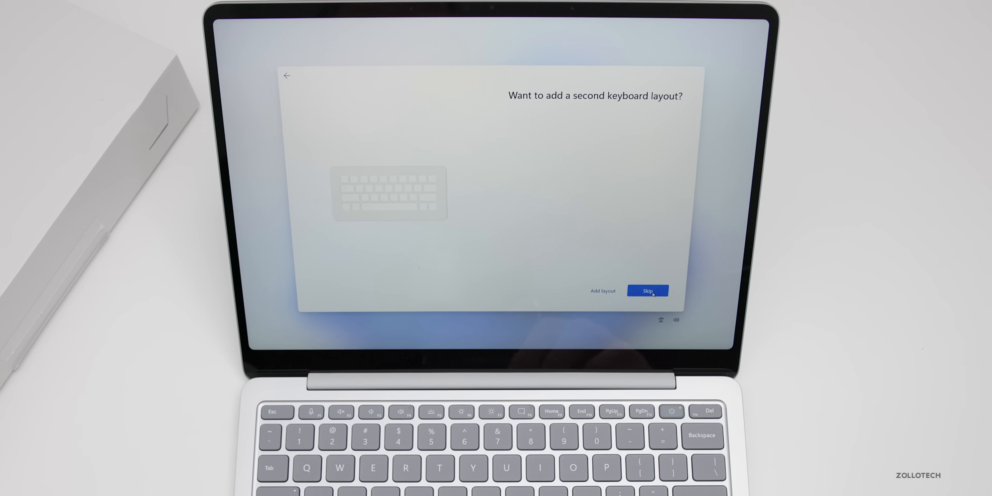
{"action": "left_click", "coordinate": [648, 291]}
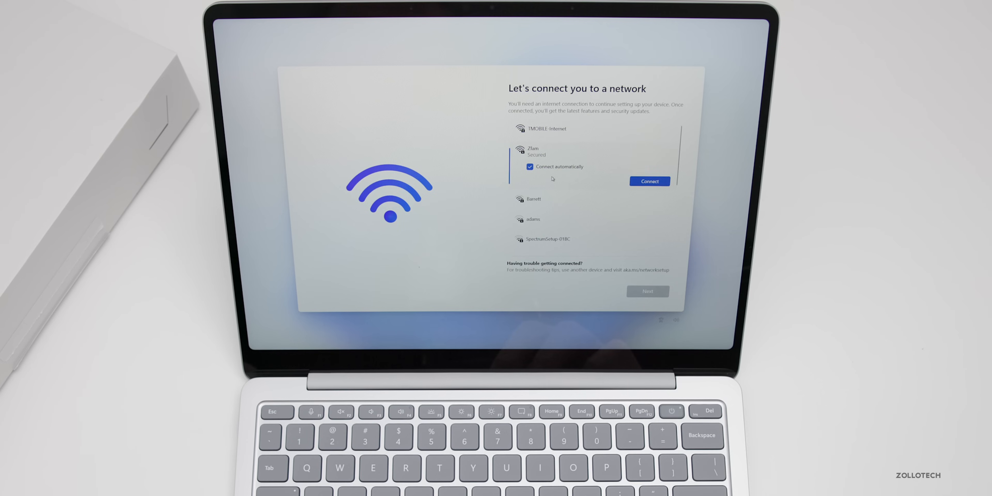
{"action": "left_click", "coordinate": [649, 181]}
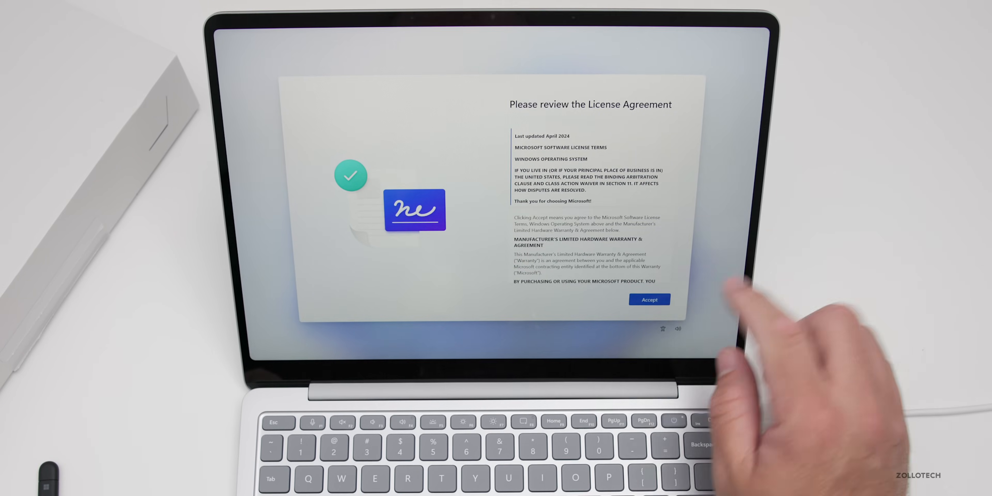
Step: Accept the license agreement and name the device 'Surfa', starting the update download
{"action": "left_click", "coordinate": [649, 299]}
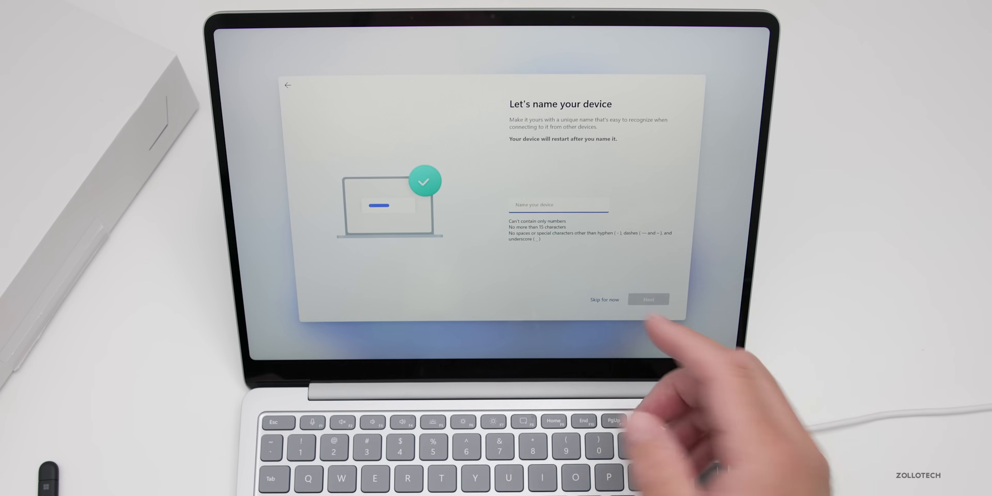
{"action": "type", "text": "Surface13"}
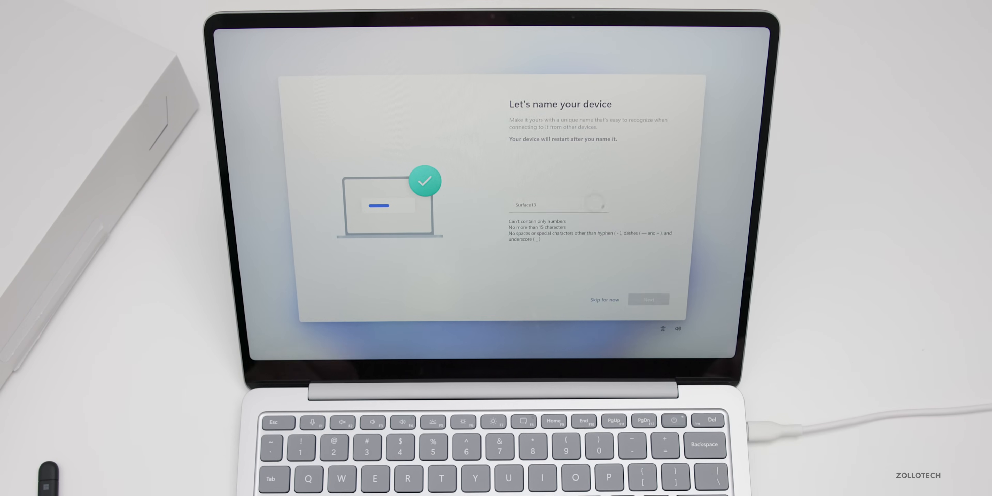
{"action": "left_click", "coordinate": [648, 300]}
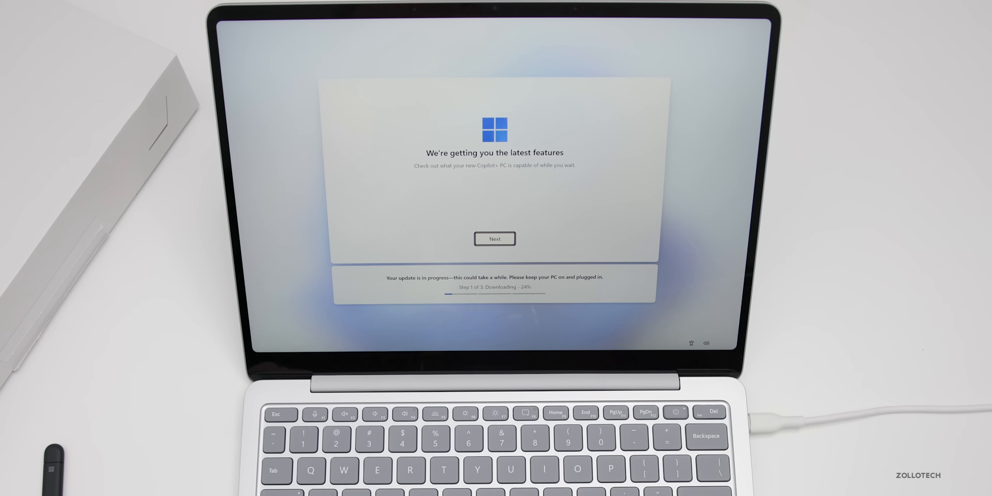
Step: Continue past the update download and sign in with the Microsoft account
{"action": "left_click", "coordinate": [495, 239]}
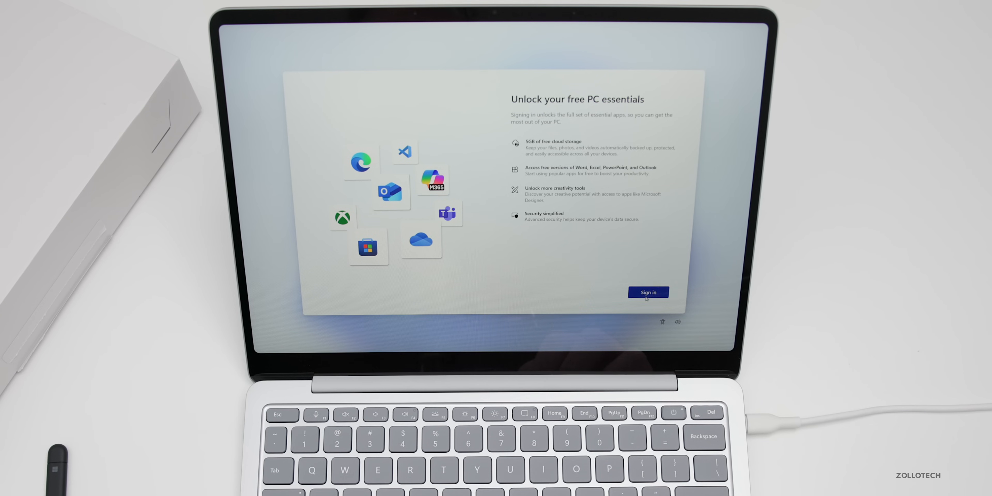
{"action": "left_click", "coordinate": [648, 292]}
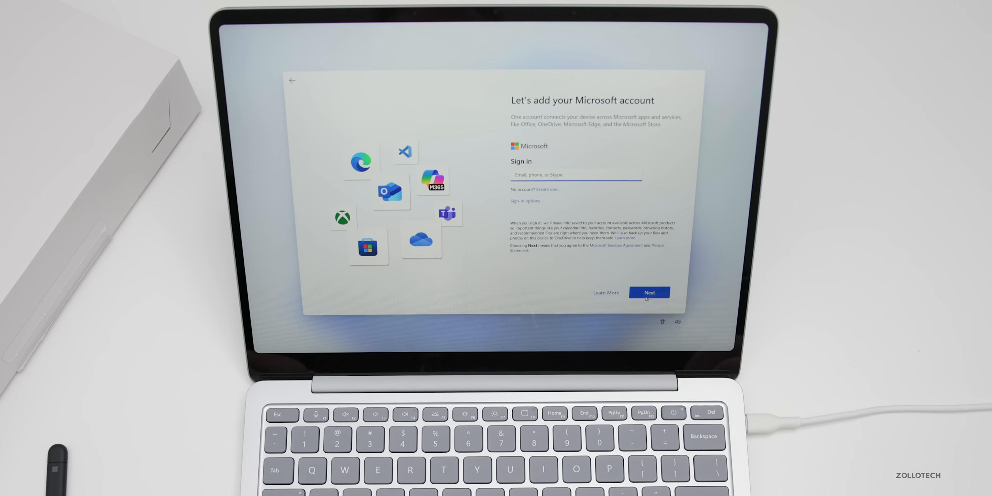
{"action": "left_click", "coordinate": [649, 292]}
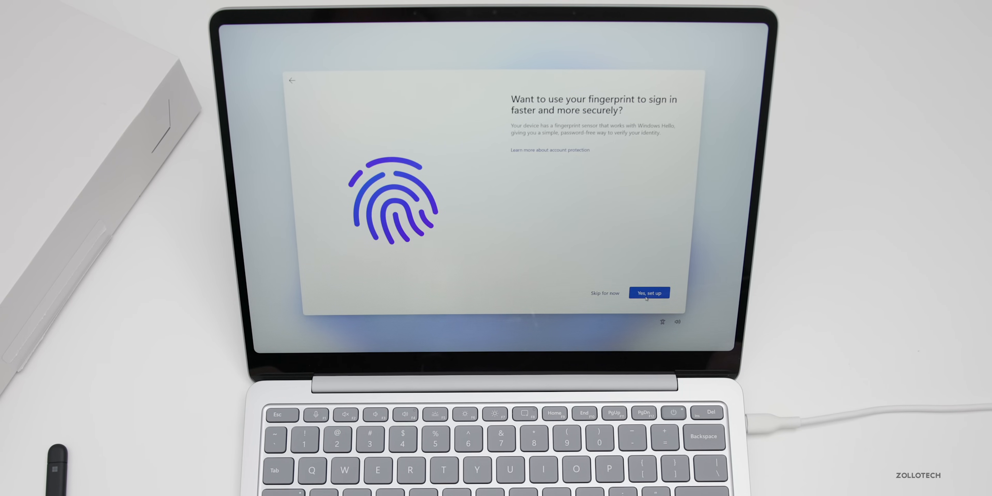
Step: Agree to fingerprint sign-in and give the first samples on the power button sensor
{"action": "left_click", "coordinate": [648, 292]}
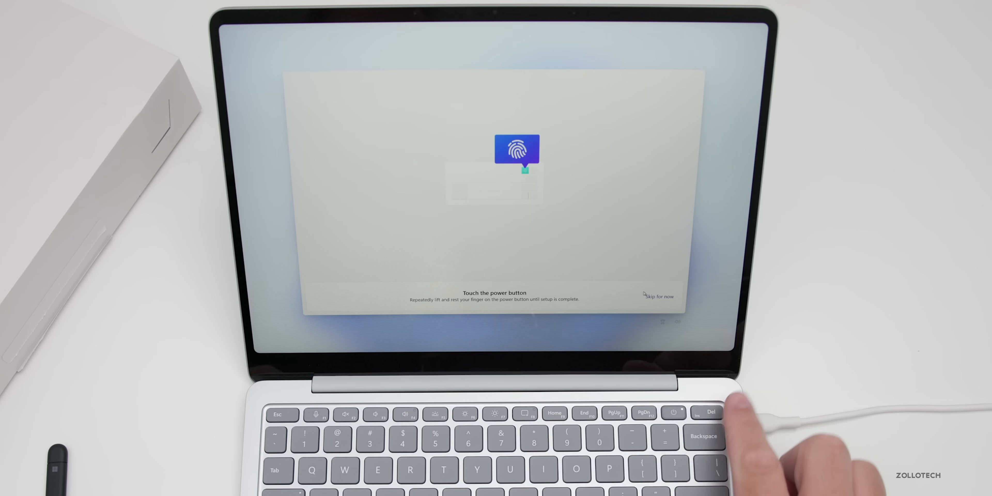
{"action": "left_click", "coordinate": [675, 414]}
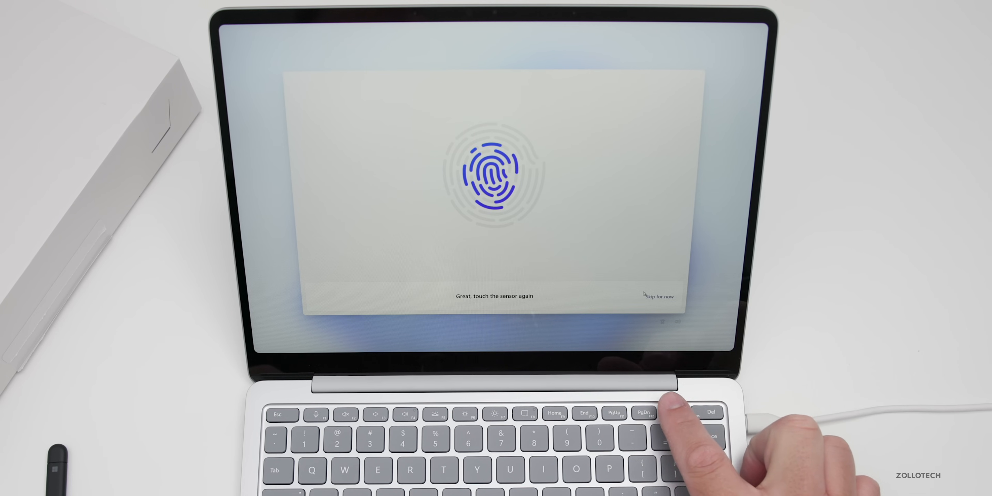
{"action": "left_click", "coordinate": [484, 171]}
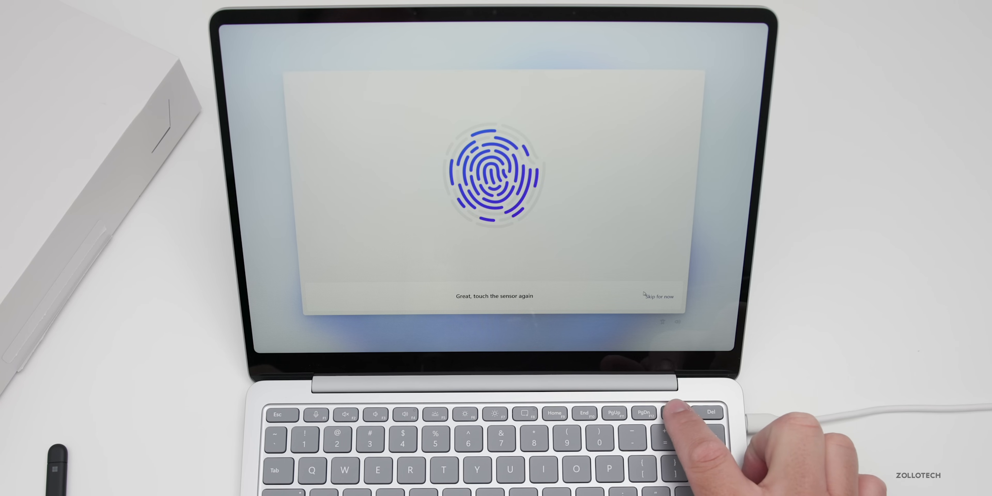
Step: Complete fingerprint enrolment and accept the privacy settings with optional diagnostics on
{"action": "left_click", "coordinate": [671, 431]}
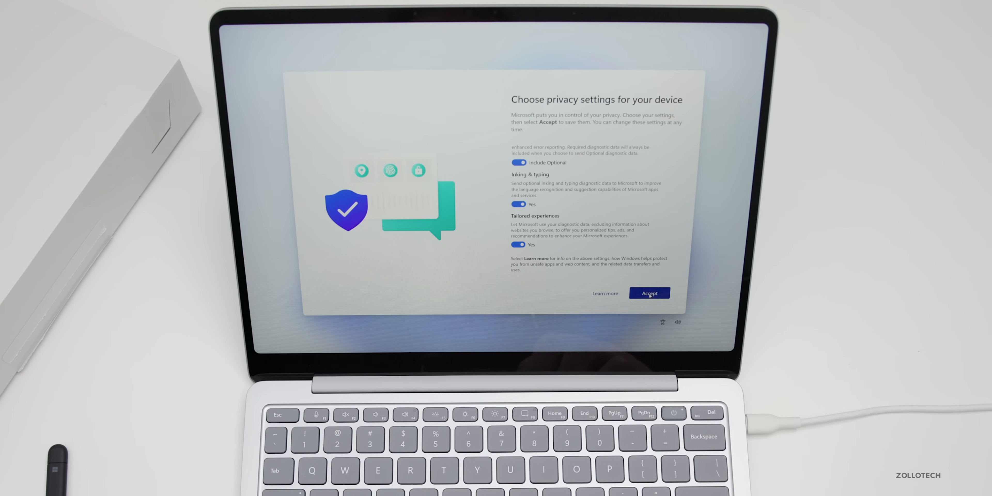
{"action": "left_click", "coordinate": [648, 293]}
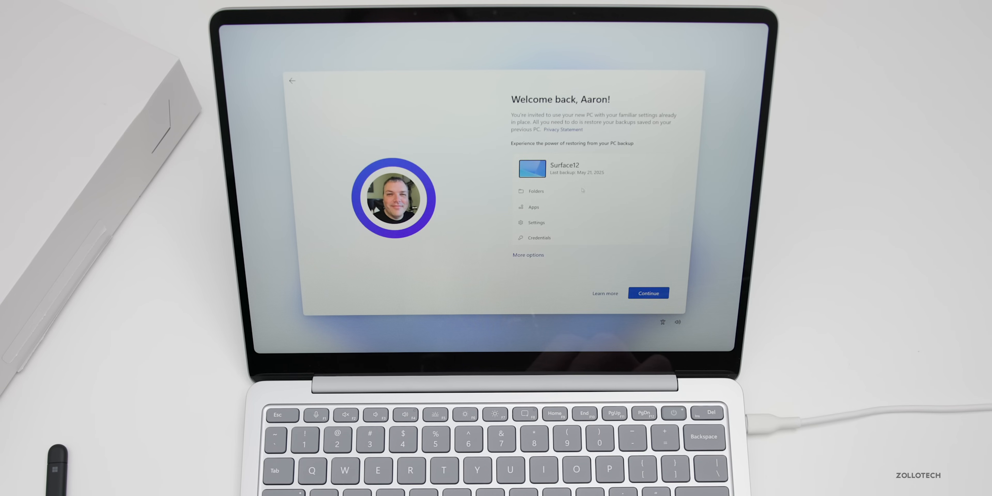
{"action": "mouse_move", "coordinate": [633, 258]}
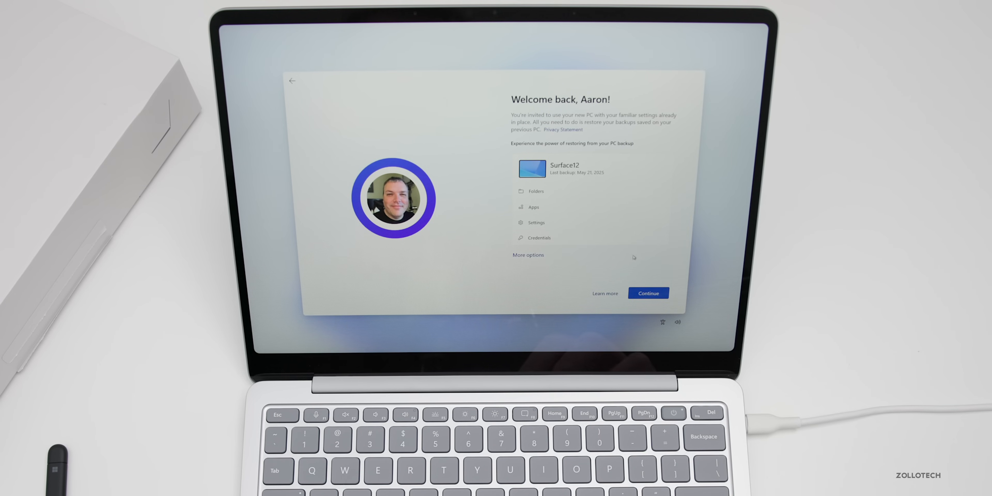
Step: Proceed with restoring from the previous PC backup and continue setup while it restores
{"action": "left_click", "coordinate": [648, 293]}
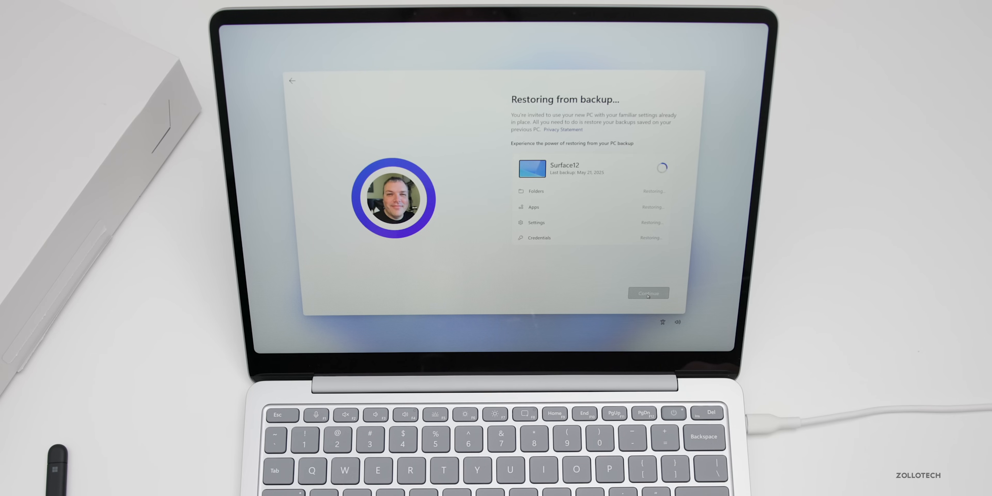
{"action": "left_click", "coordinate": [647, 293]}
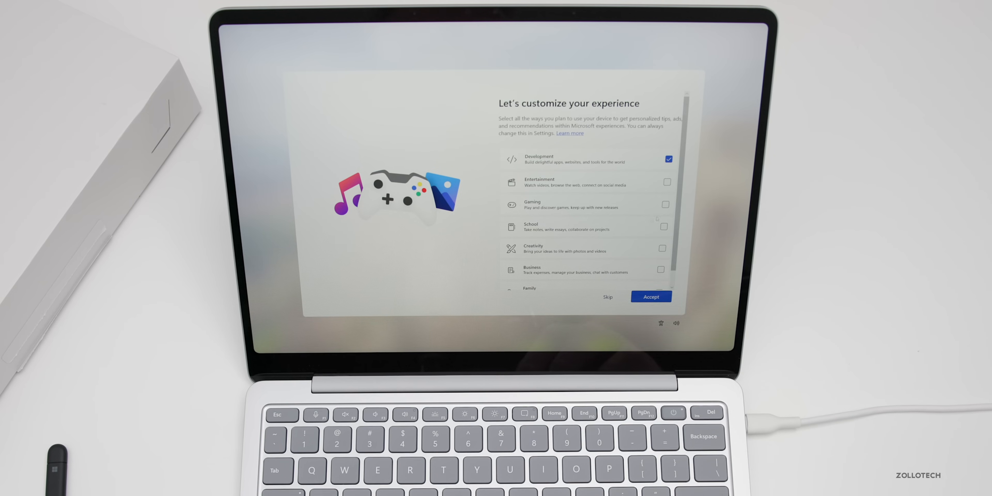
Step: Add Gaming and Business to the planned uses alongside Development and accept the categories
{"action": "left_click", "coordinate": [665, 204]}
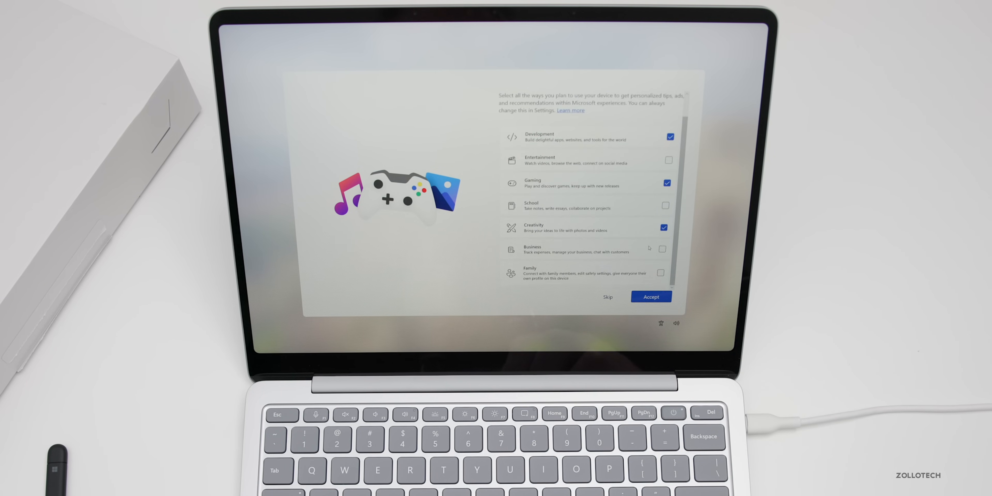
{"action": "left_click", "coordinate": [662, 248]}
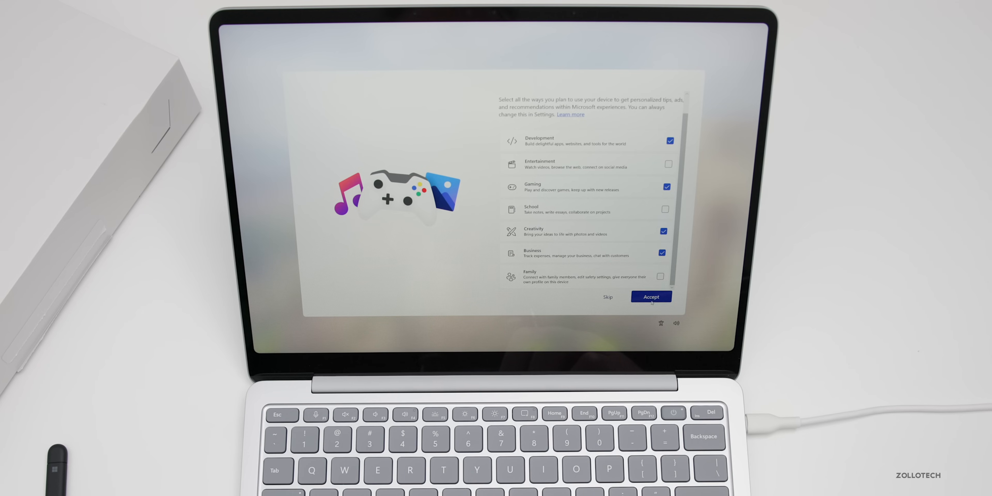
{"action": "left_click", "coordinate": [651, 296]}
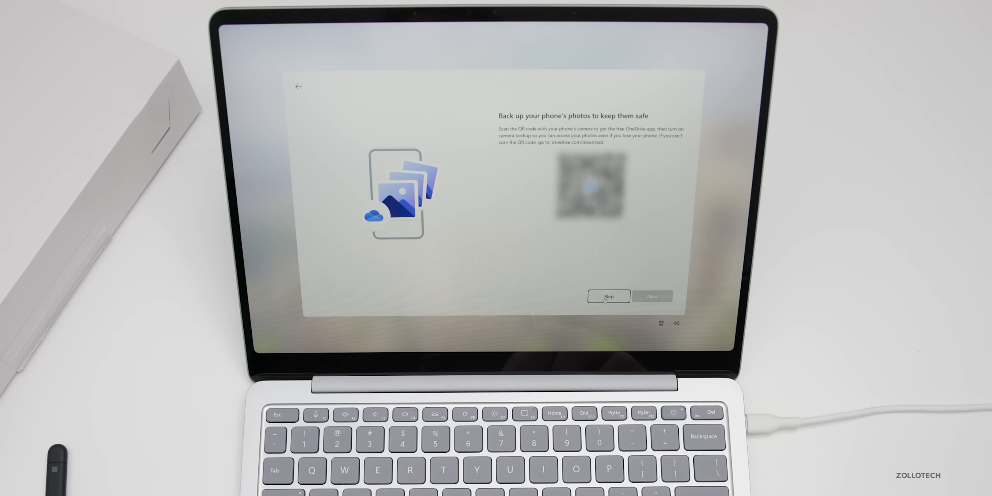
Step: Skip phone photo backup, answer the Edge sync offer, decline the Microsoft 365 trial, and let Recall save snapshots
{"action": "left_click", "coordinate": [608, 296]}
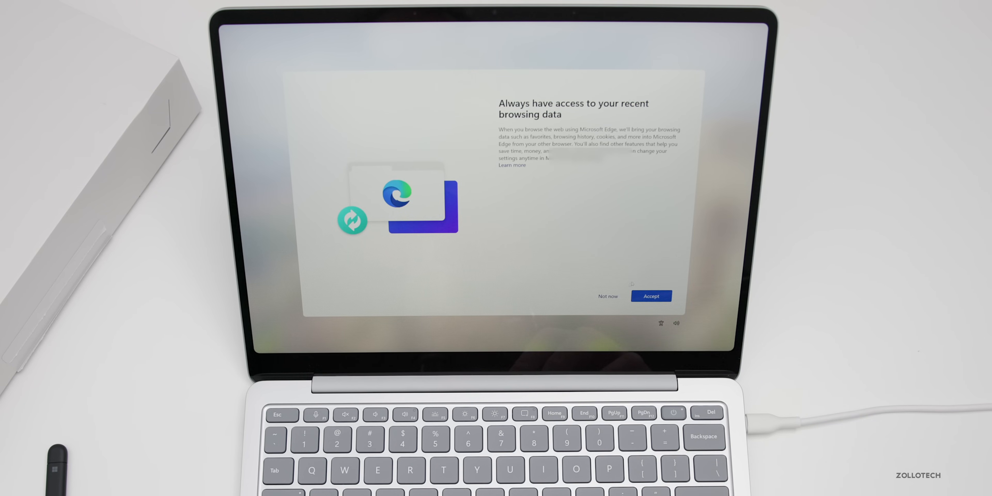
{"action": "left_click", "coordinate": [651, 296]}
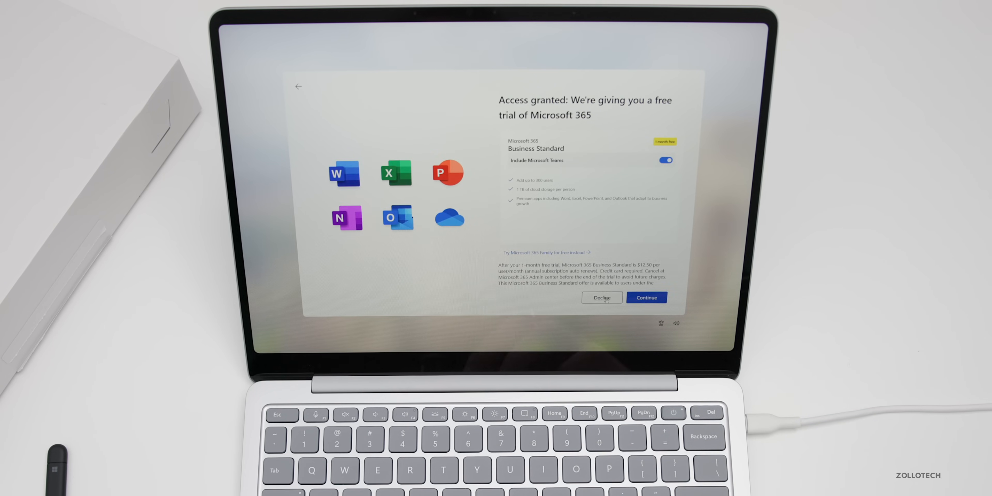
{"action": "left_click", "coordinate": [602, 298]}
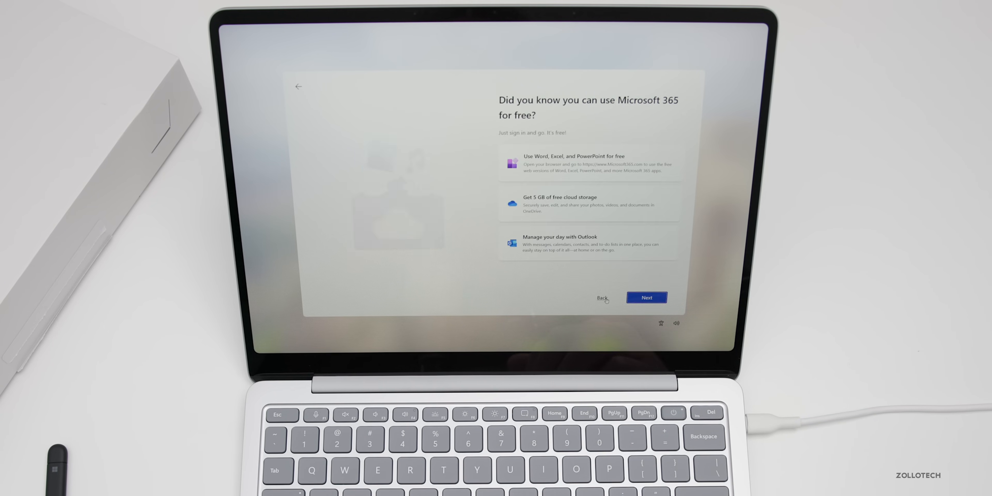
{"action": "left_click", "coordinate": [646, 298]}
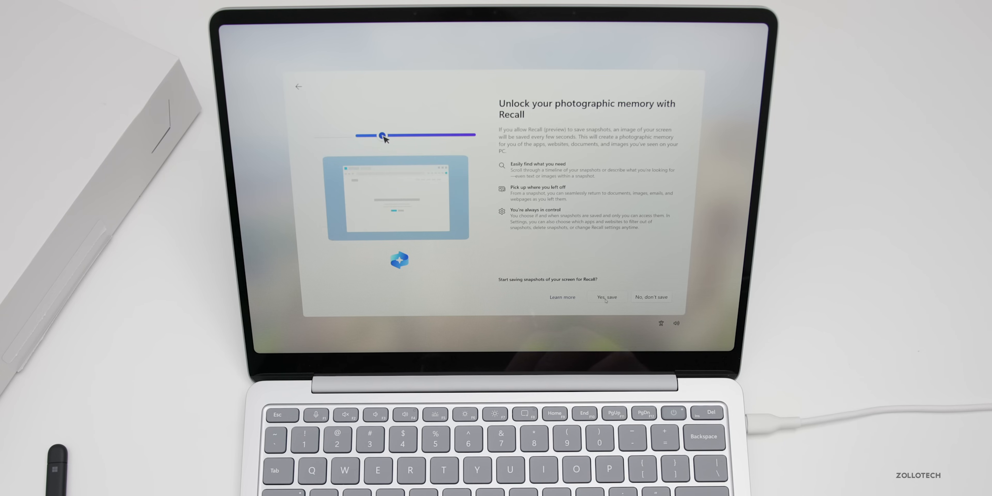
{"action": "left_click", "coordinate": [607, 297]}
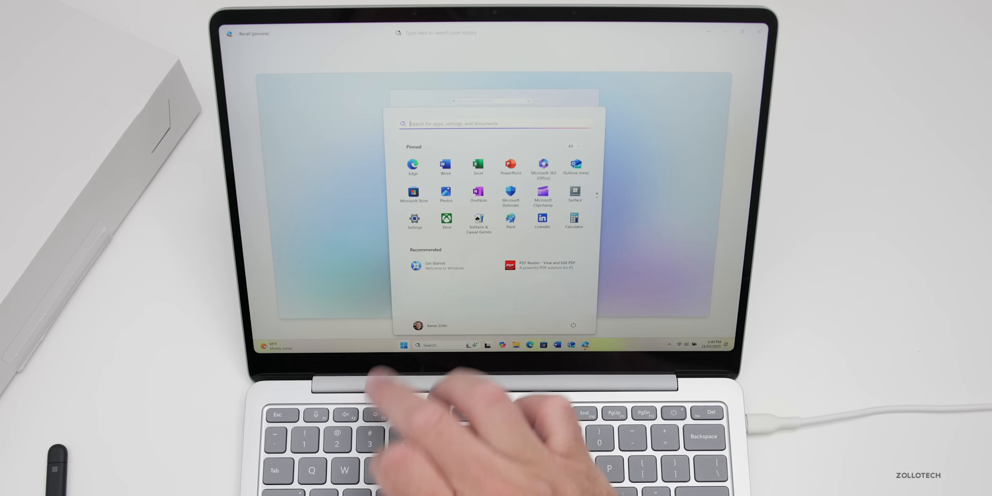
Step: Finish Recall's privacy introduction so it saves snapshots, then close its window
{"action": "left_click", "coordinate": [564, 273]}
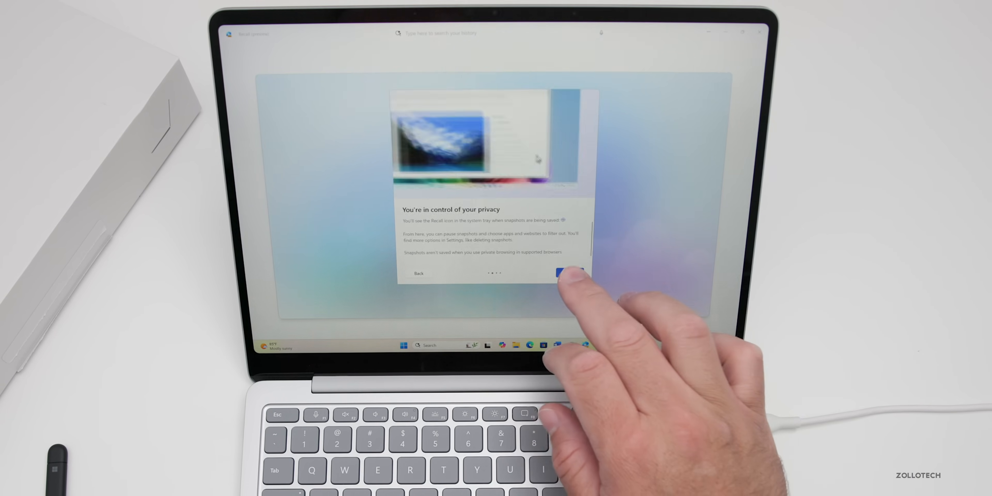
{"action": "left_click", "coordinate": [566, 272]}
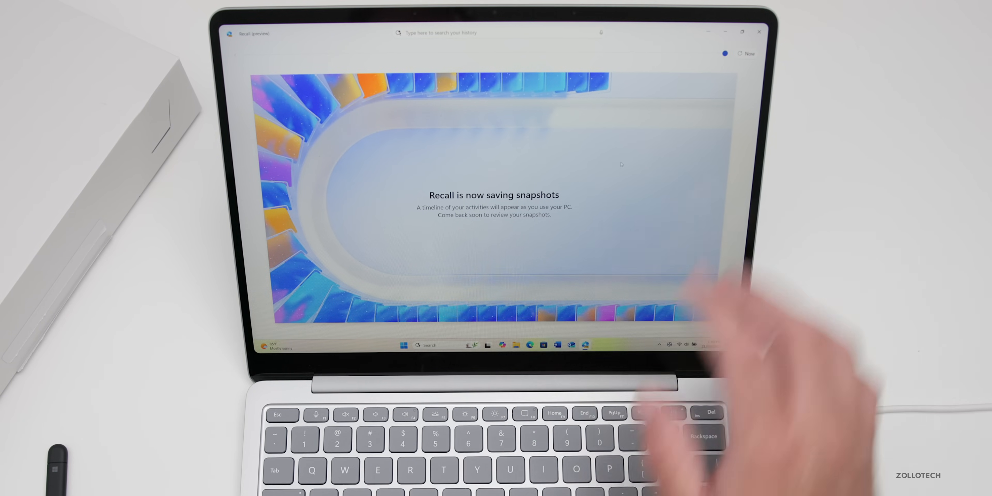
{"action": "left_click", "coordinate": [759, 32]}
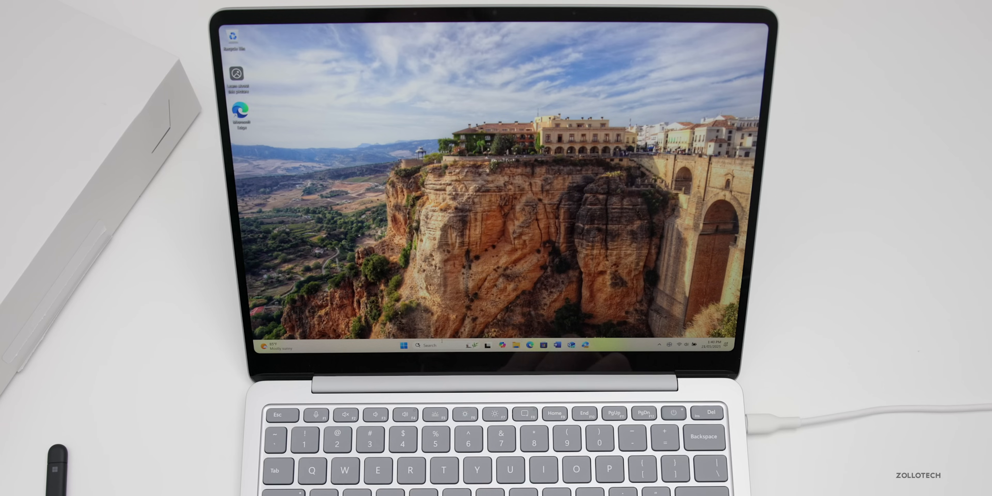
Step: Launch Geekbench 6 past the UAC prompt, dismiss its welcome message, and start the CPU benchmark
{"action": "left_click", "coordinate": [405, 346]}
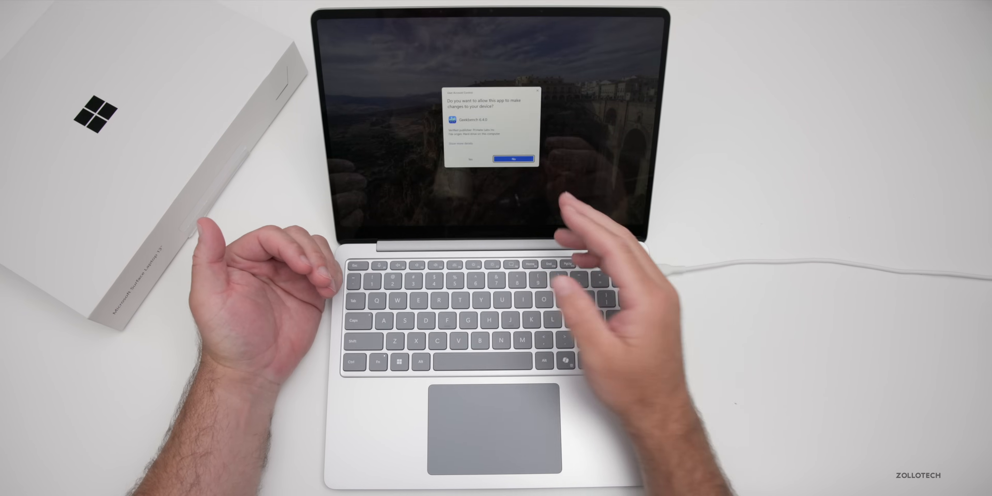
{"action": "left_click", "coordinate": [513, 158]}
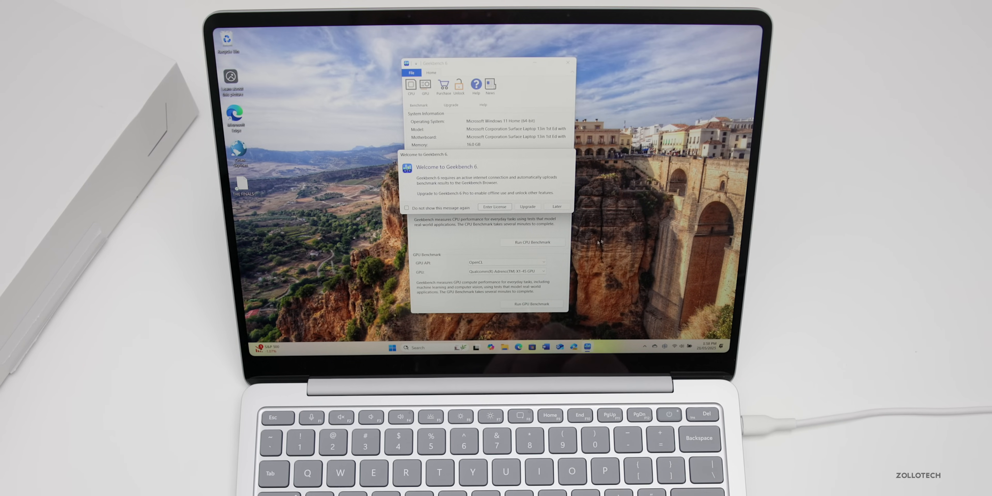
{"action": "left_click", "coordinate": [556, 206]}
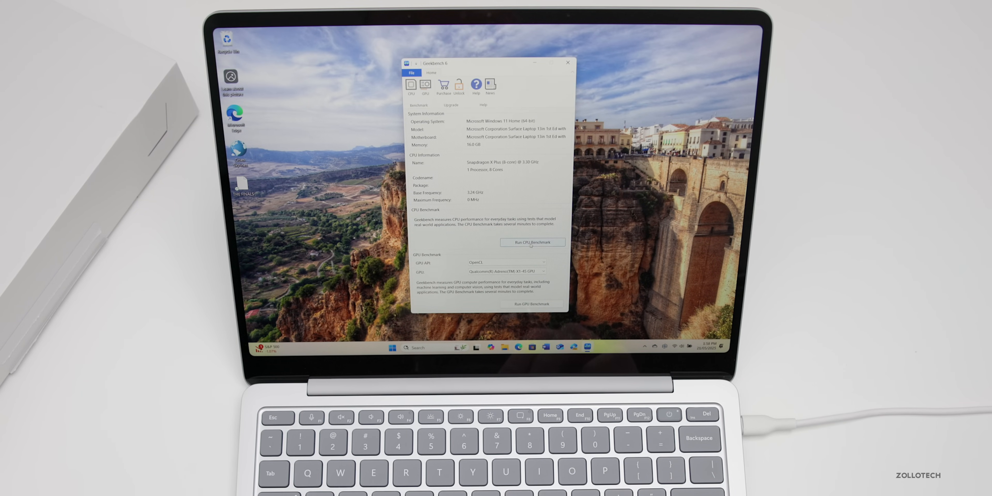
{"action": "left_click", "coordinate": [533, 242]}
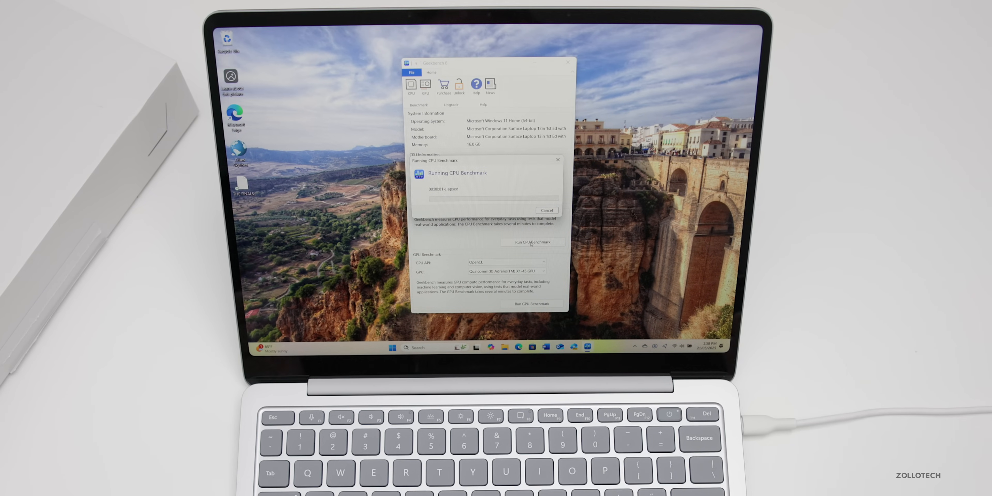